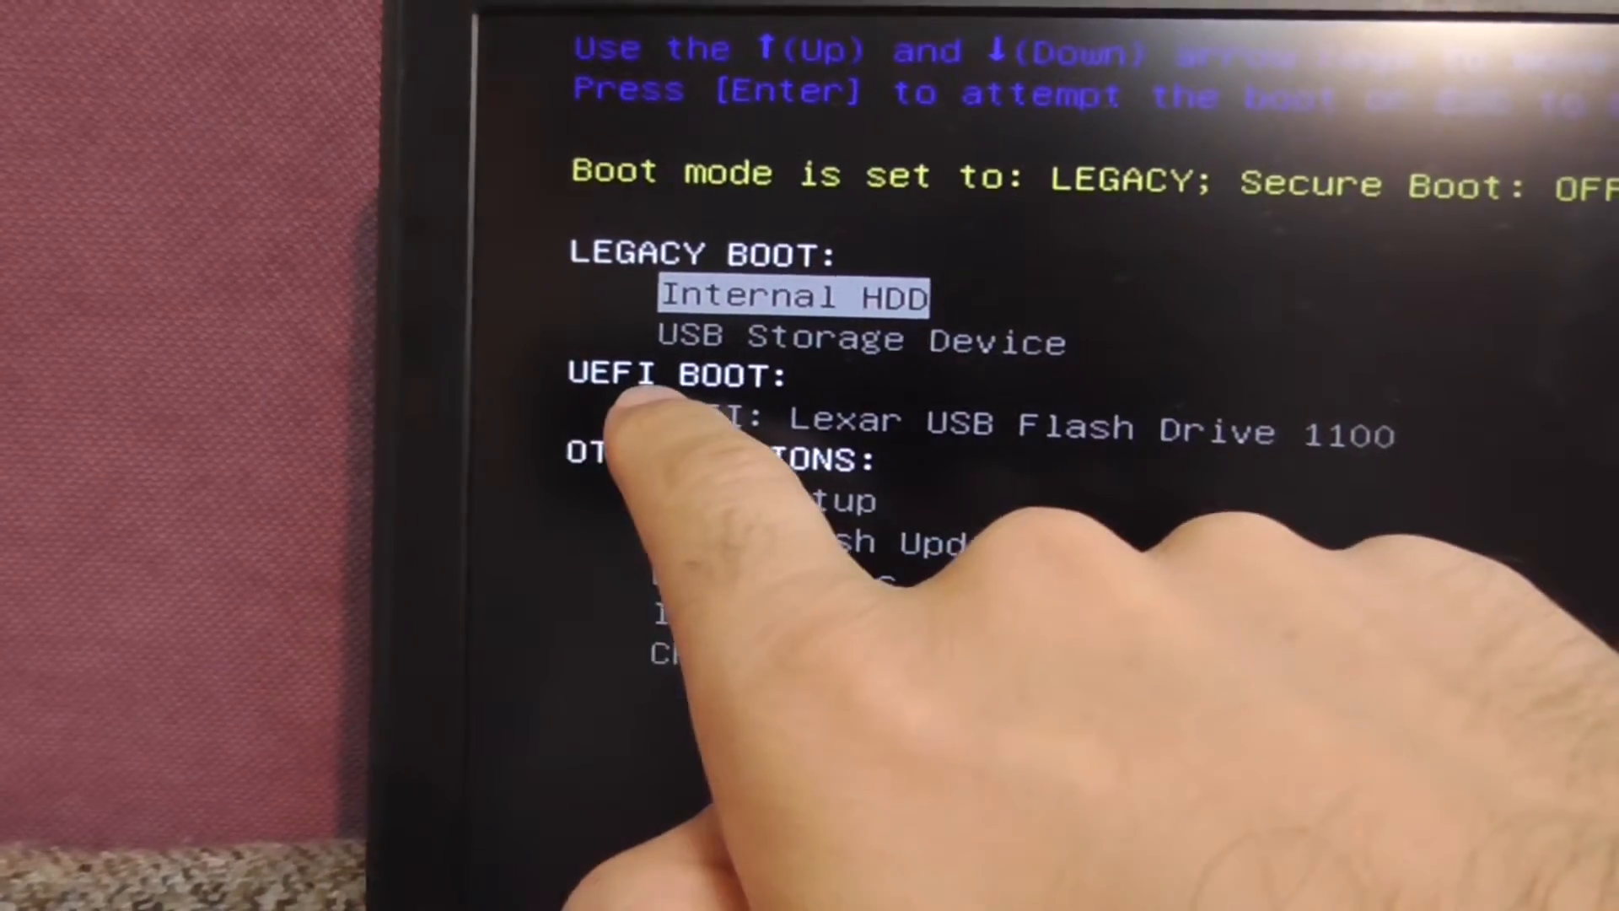
Boot the Dell laptop from the USB Storage Device via the F12 one-time boot menu
{"action": "key", "text": "Down"}
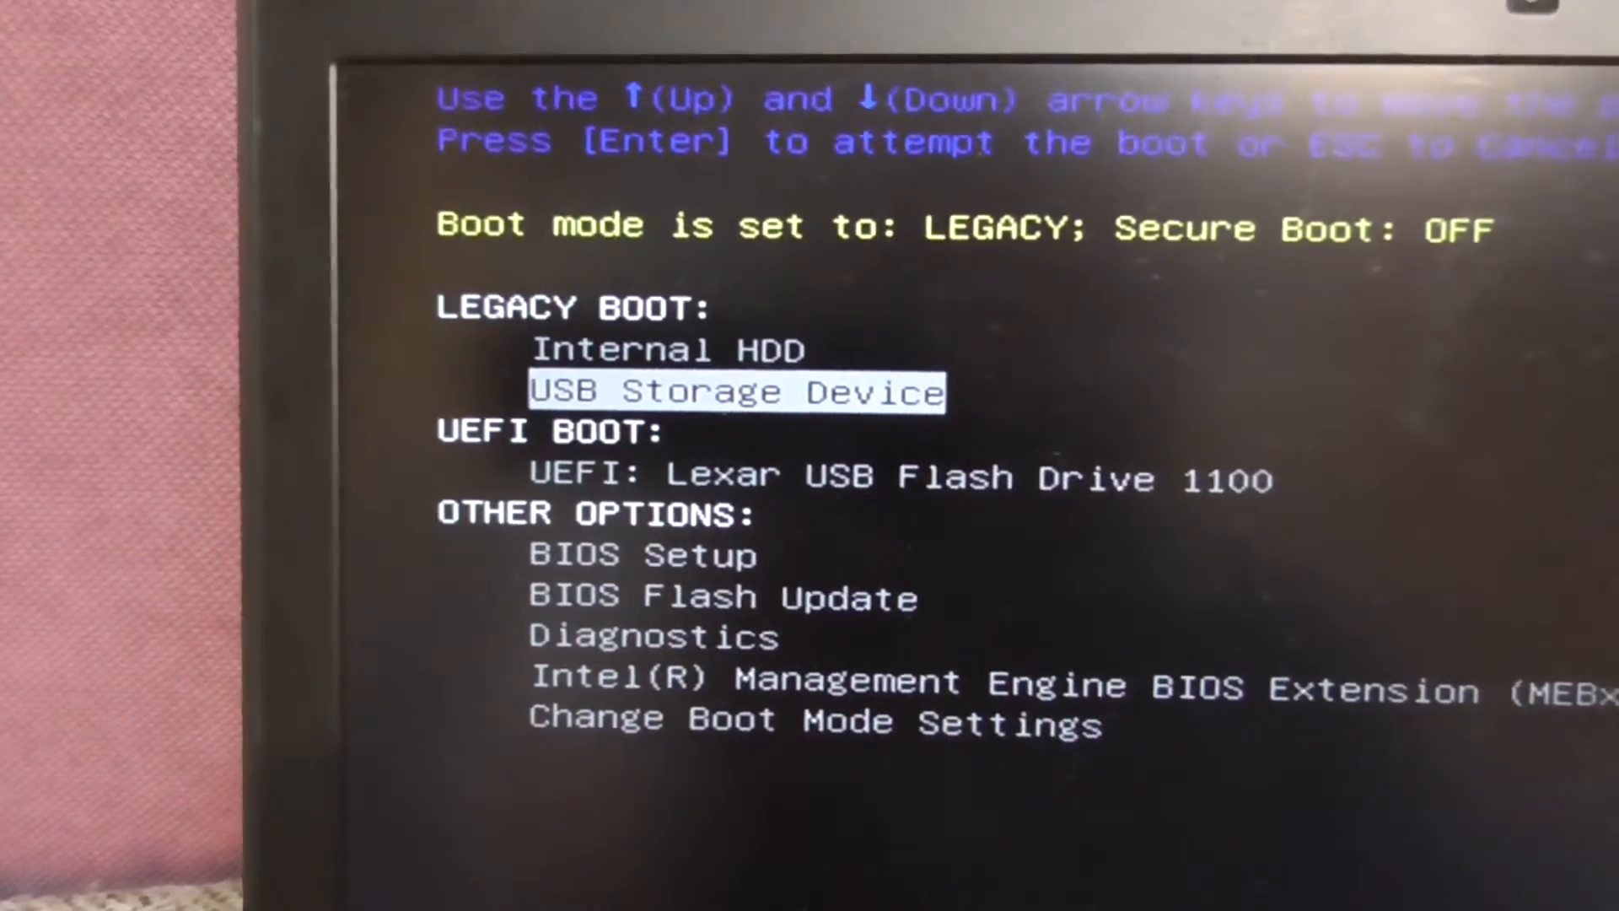
{"action": "key", "text": "Return"}
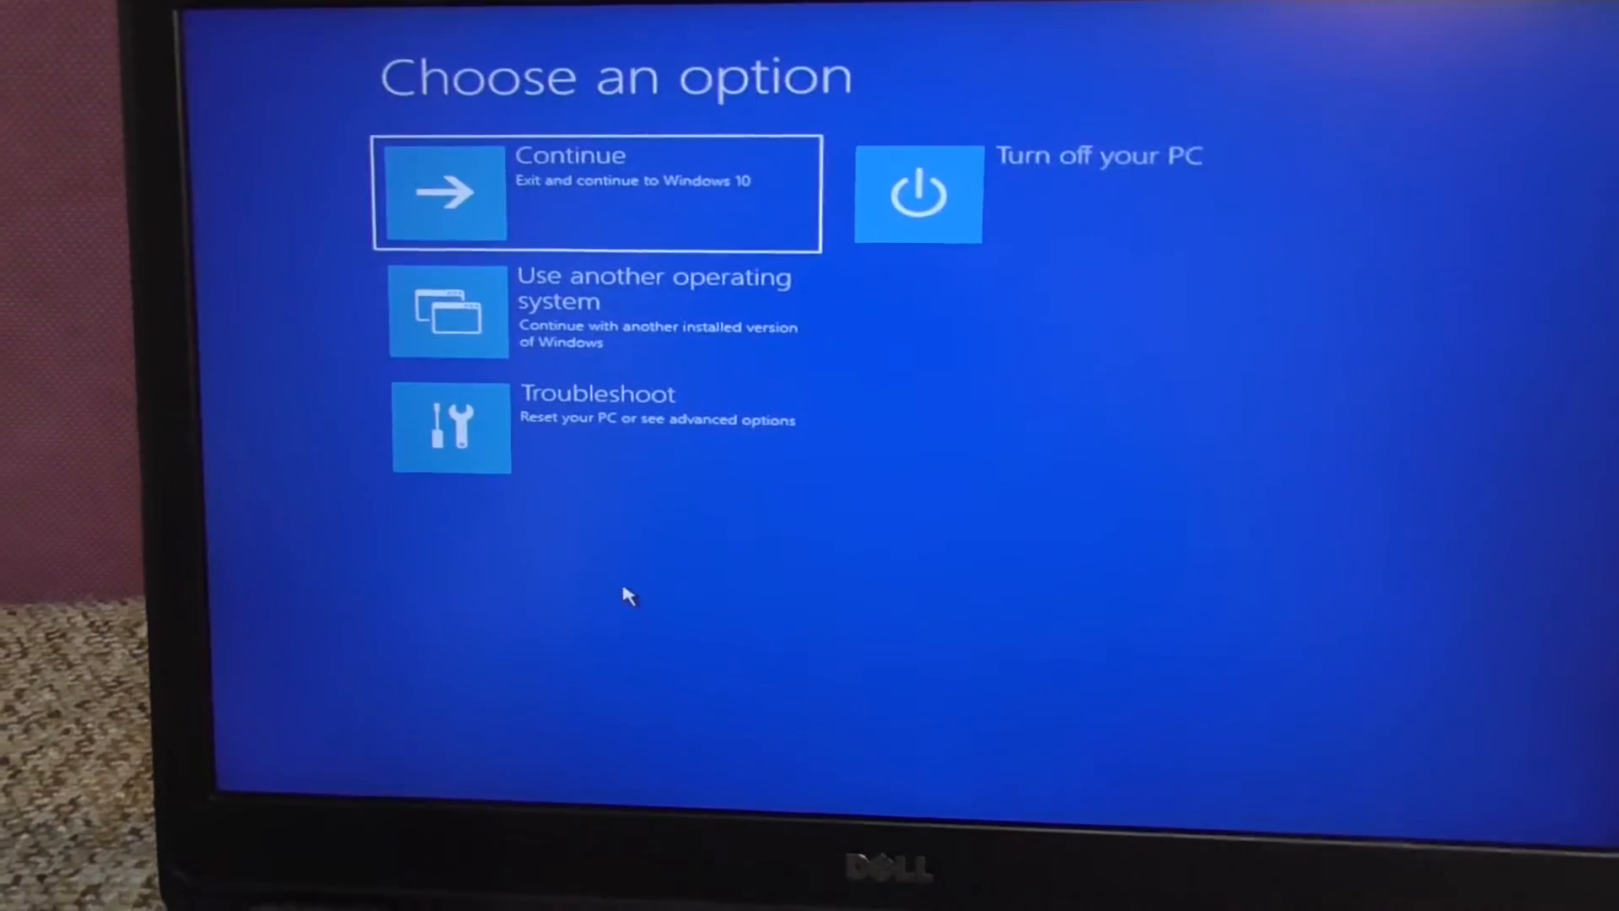
Go through Troubleshoot and Advanced options to reach the recovery Command Prompt
{"action": "left_click", "coordinate": [596, 427]}
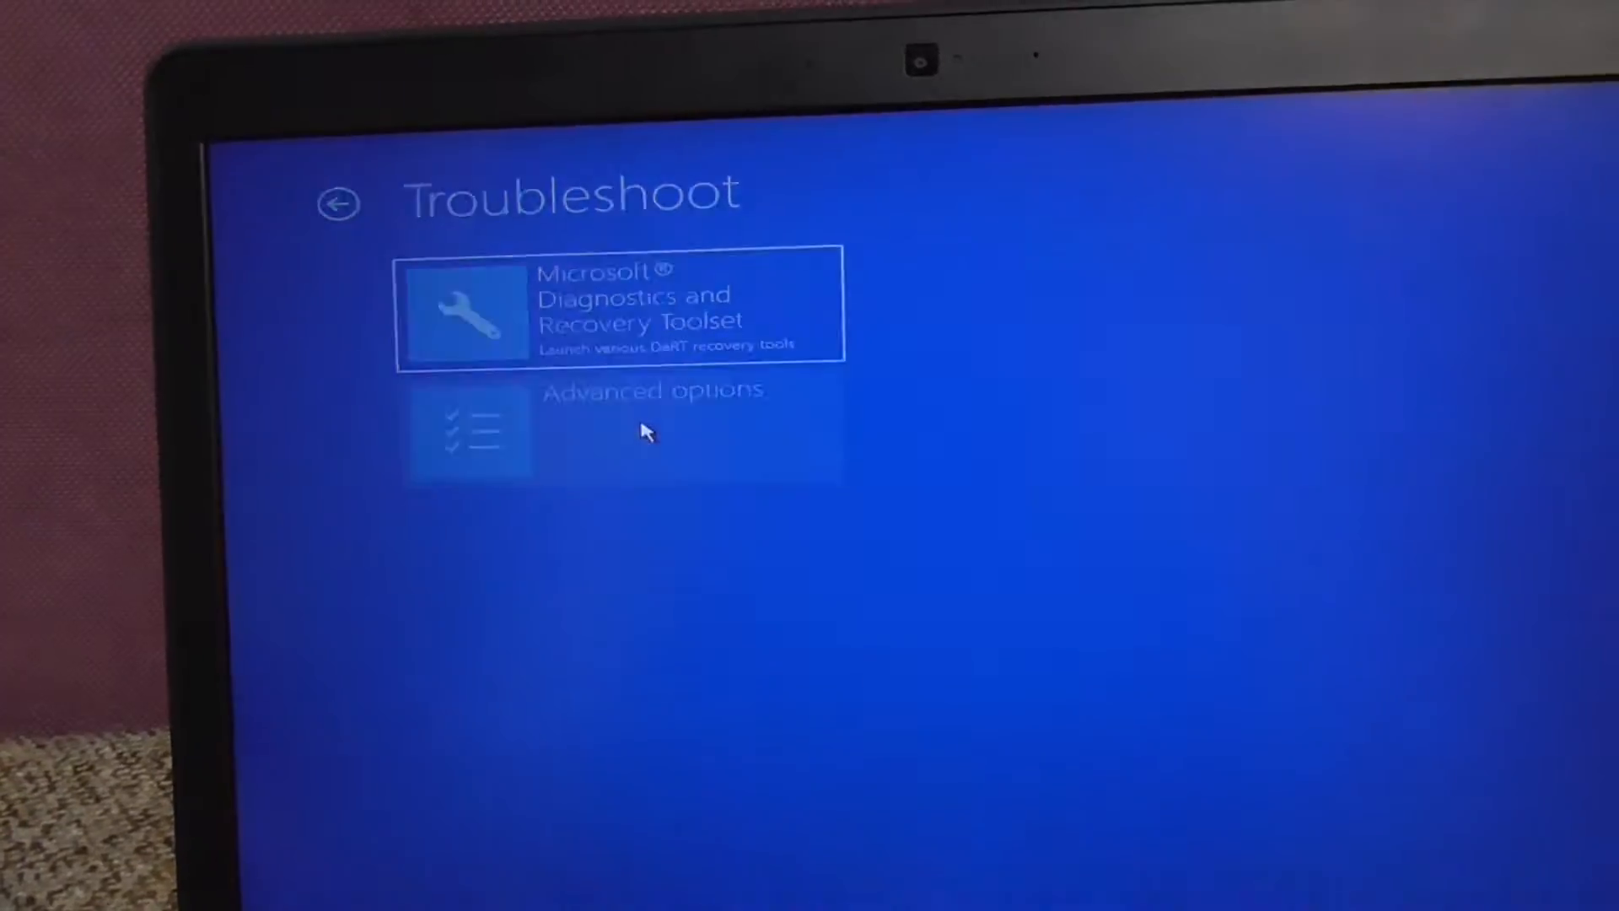
{"action": "left_click", "coordinate": [619, 432]}
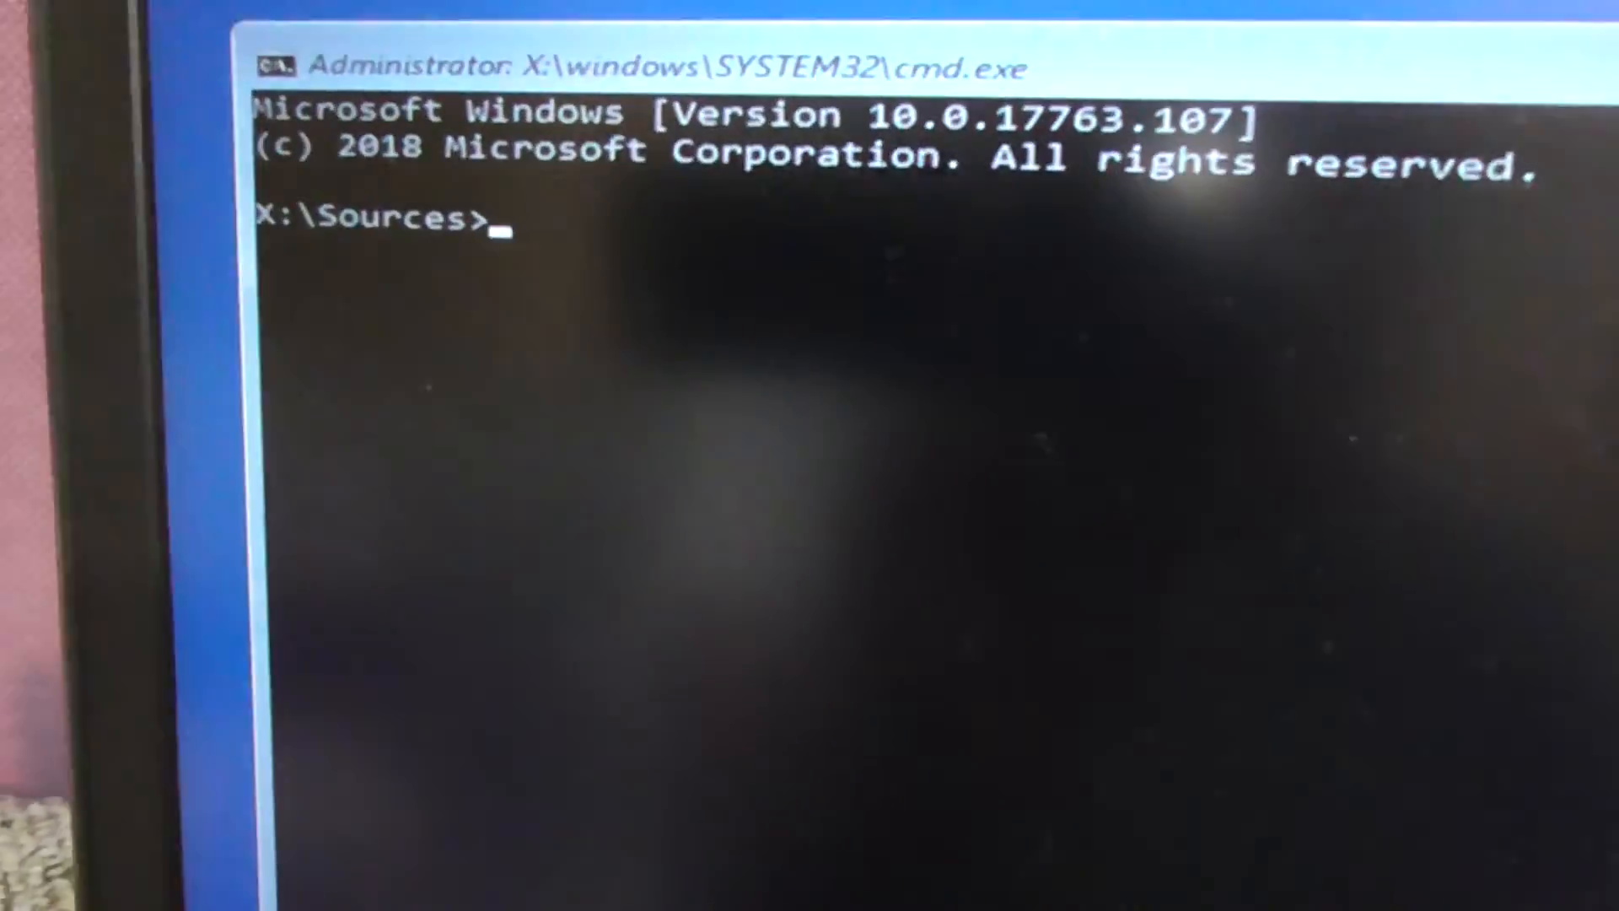
Run bcdedit /set {default} safeboot minimal so Windows starts in minimal Safe Mode
{"action": "type", "text": "b"}
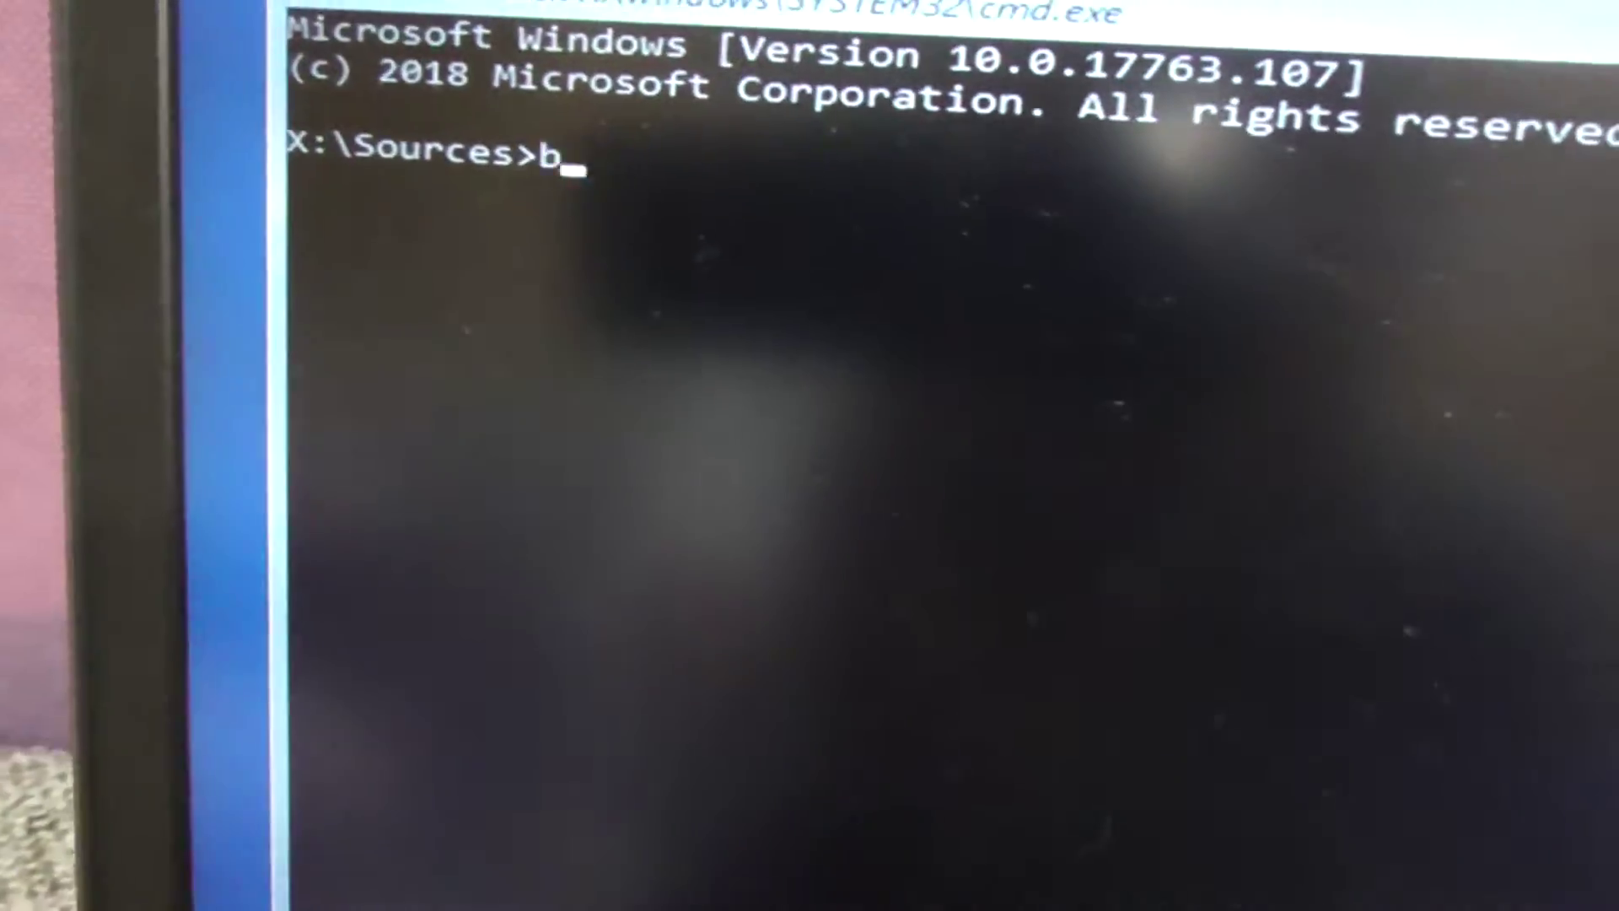
{"action": "type", "text": "cdedit /s"}
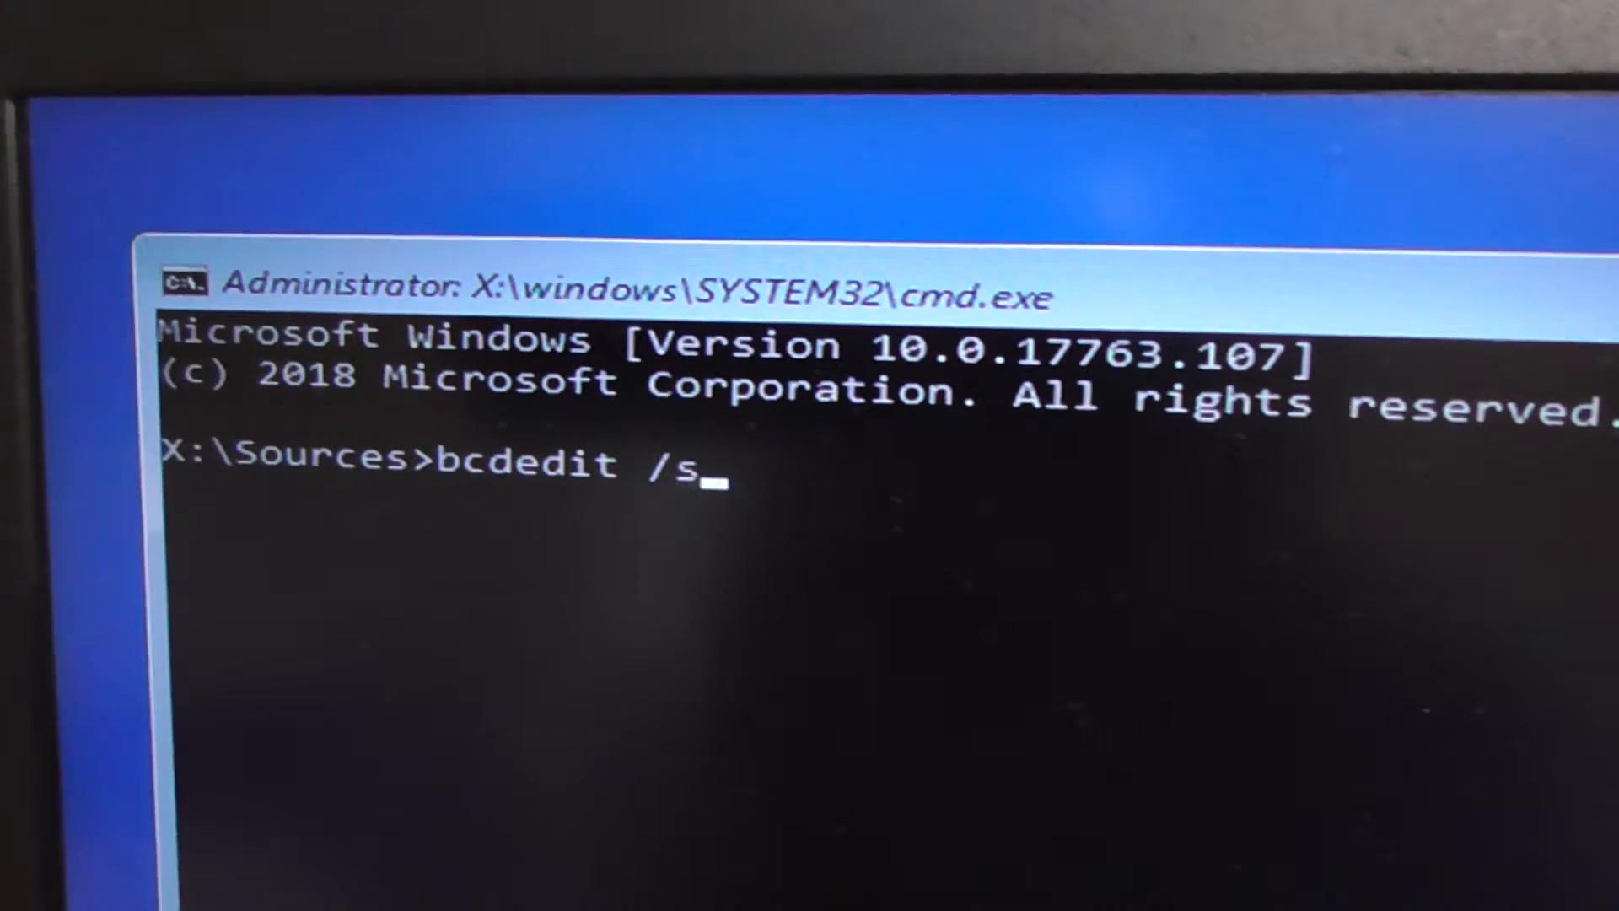
{"action": "type", "text": "et {def"}
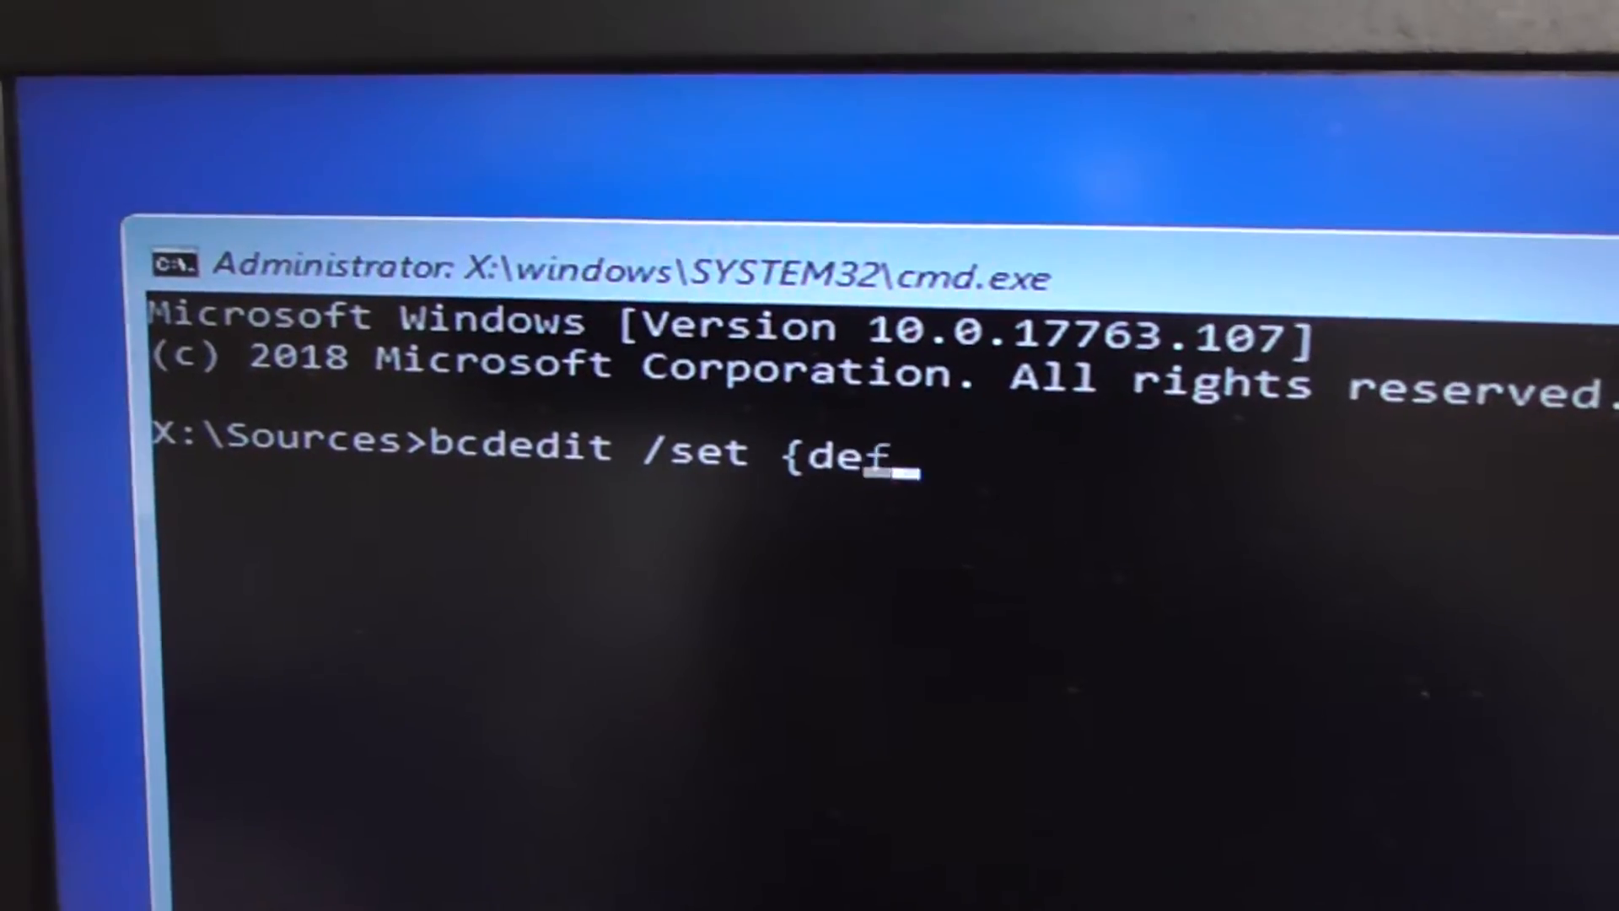
{"action": "type", "text": "ault} s"}
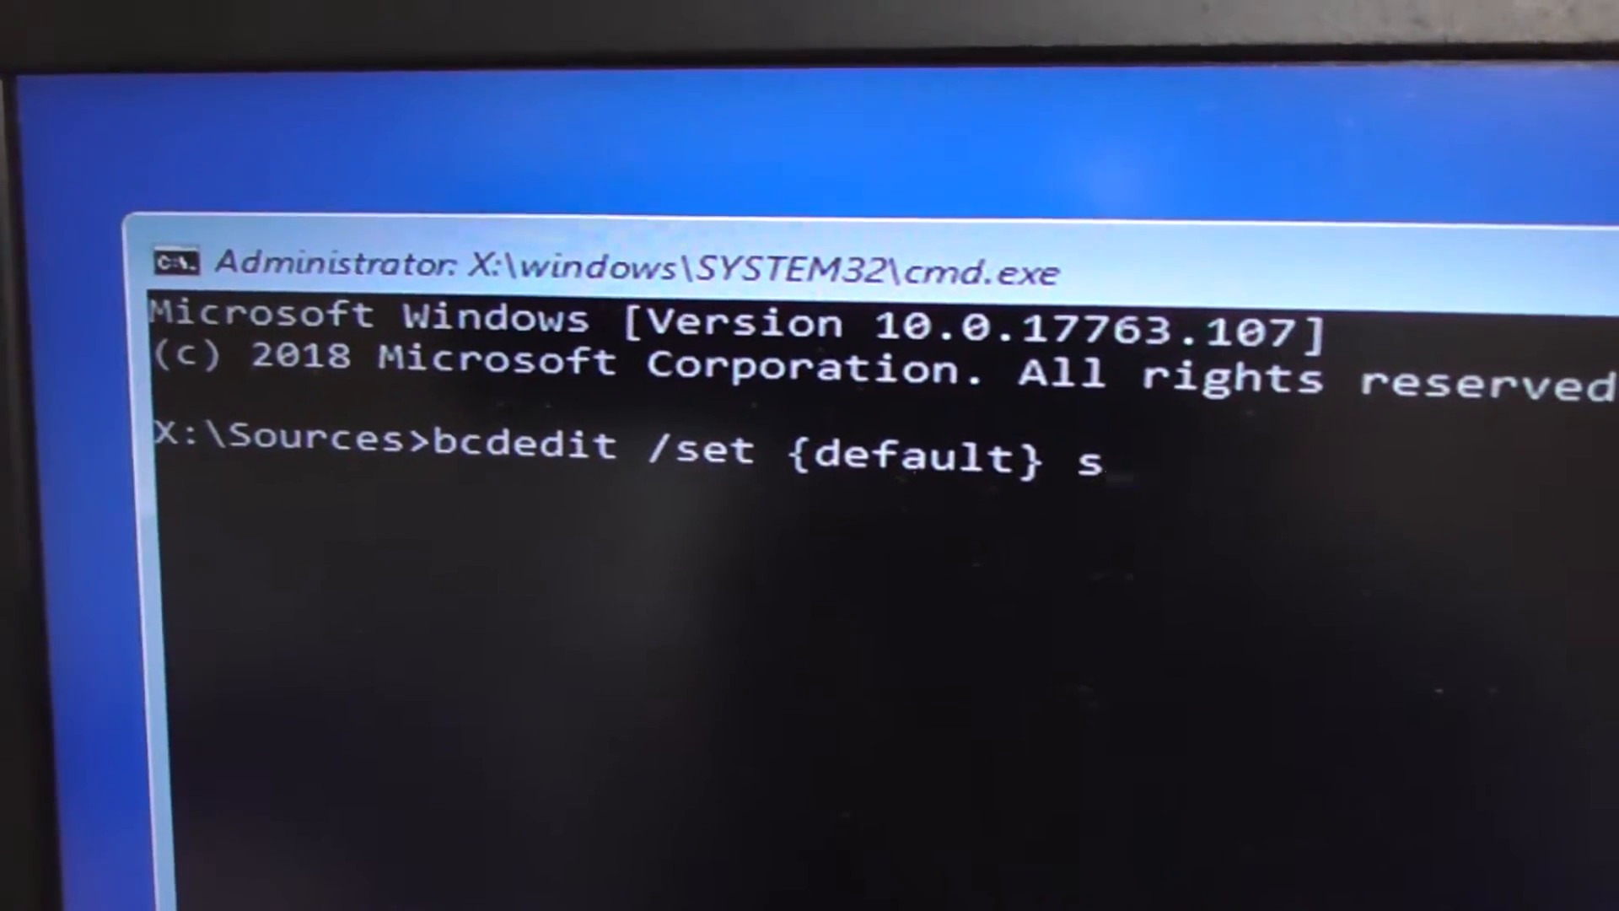
{"action": "type", "text": "afeboot min"}
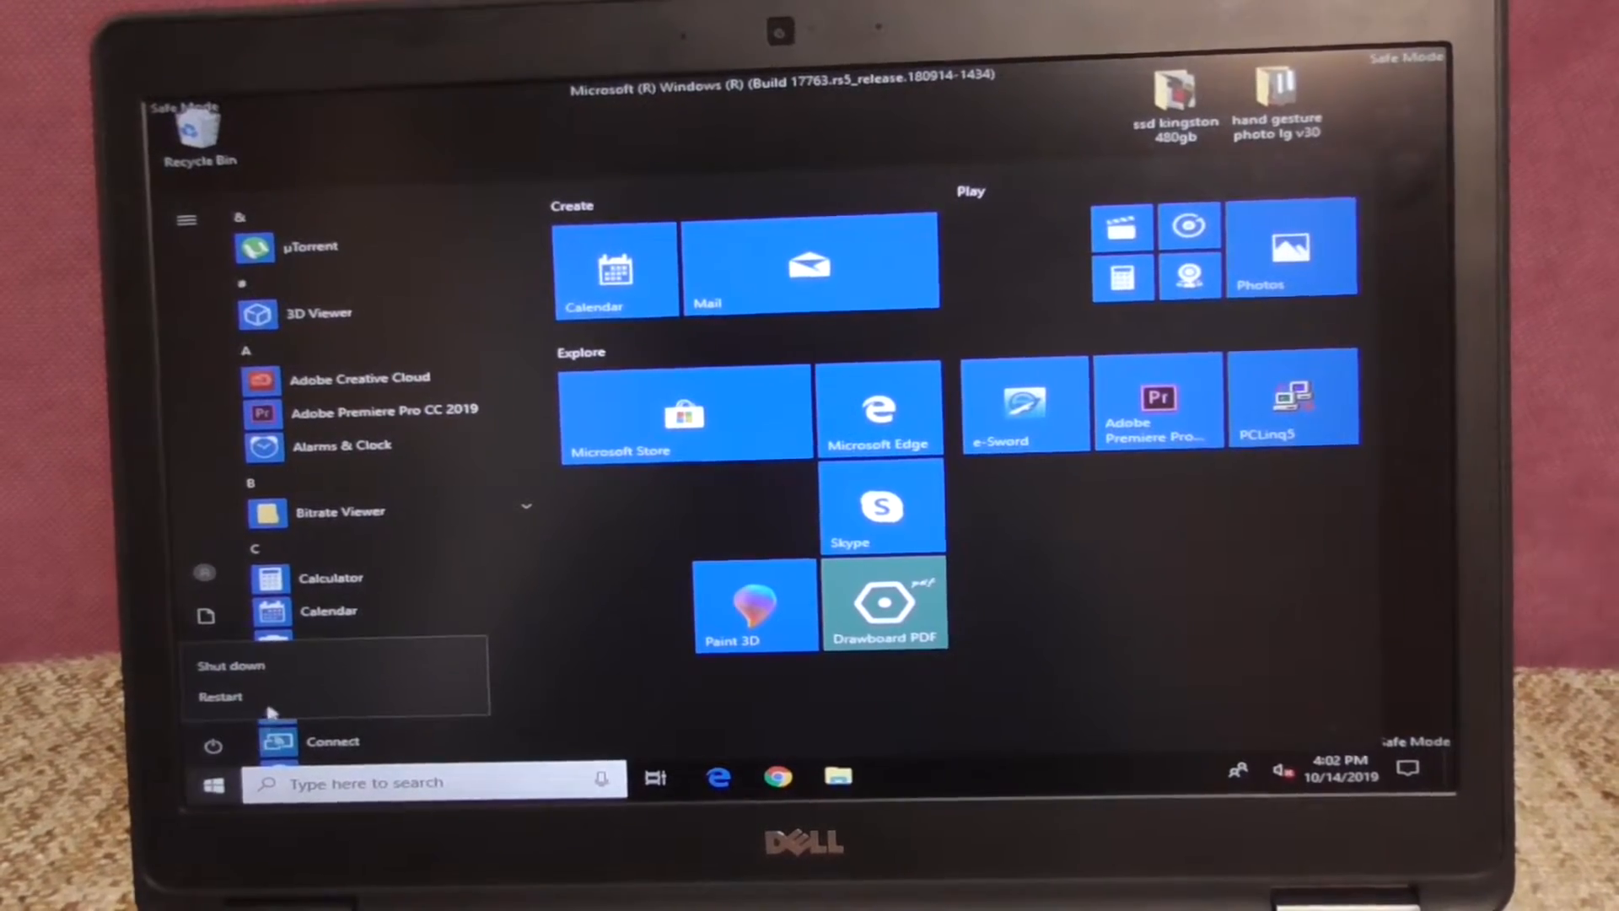
Dismiss the Start menu's power options and stay at the Safe Mode desktop
{"action": "left_click", "coordinate": [220, 696]}
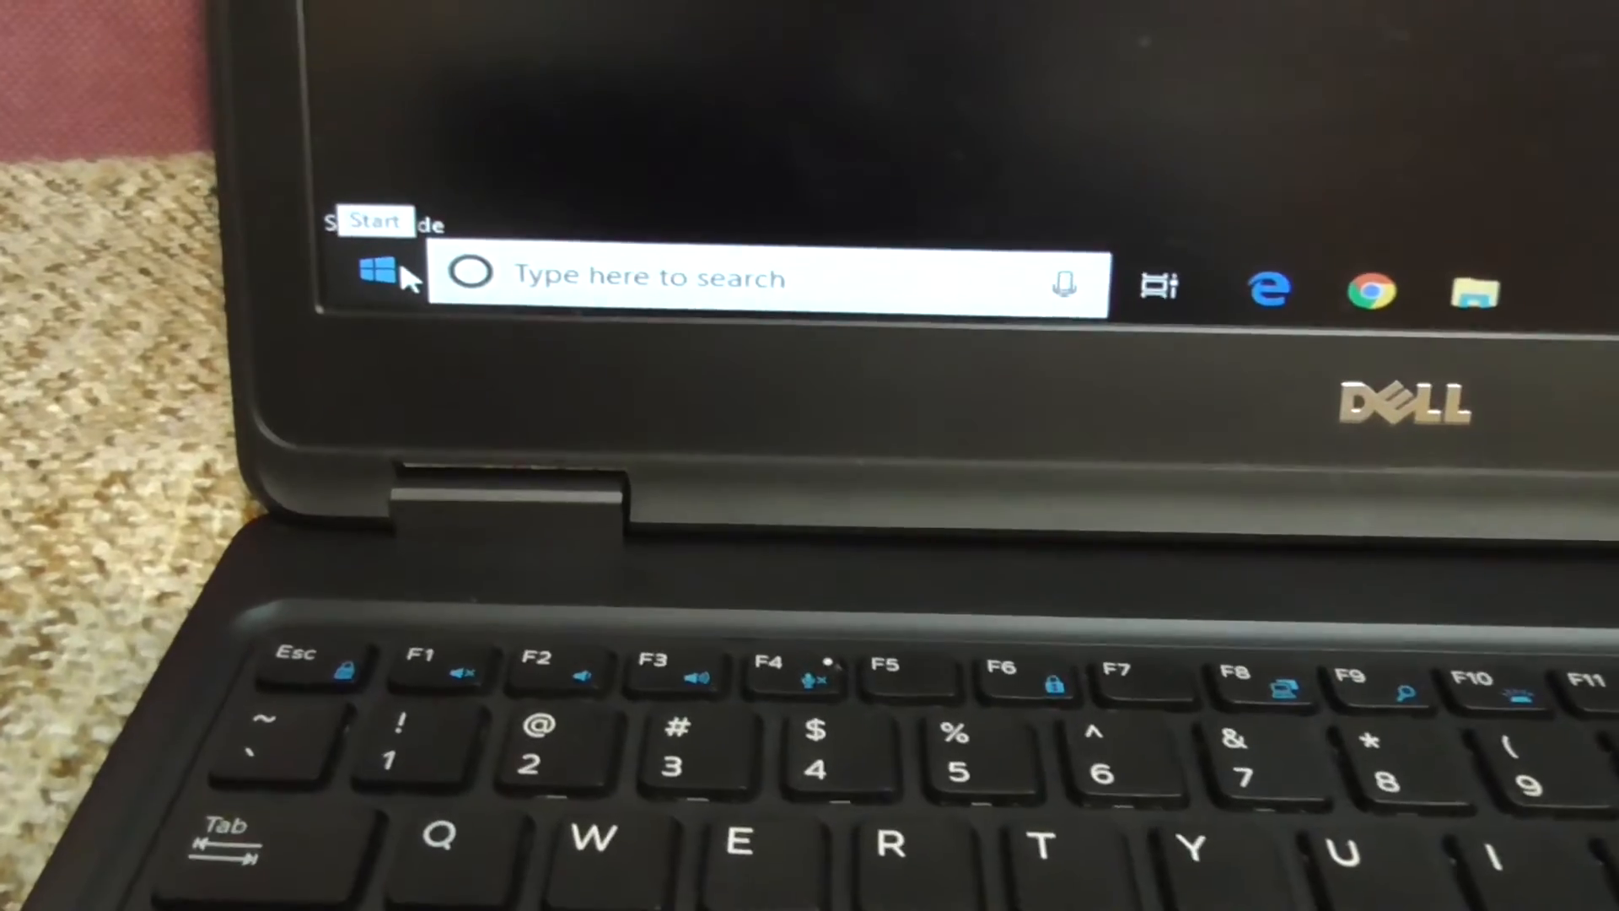
Launch System Configuration by searching msconfig from Start
{"action": "type", "text": "m"}
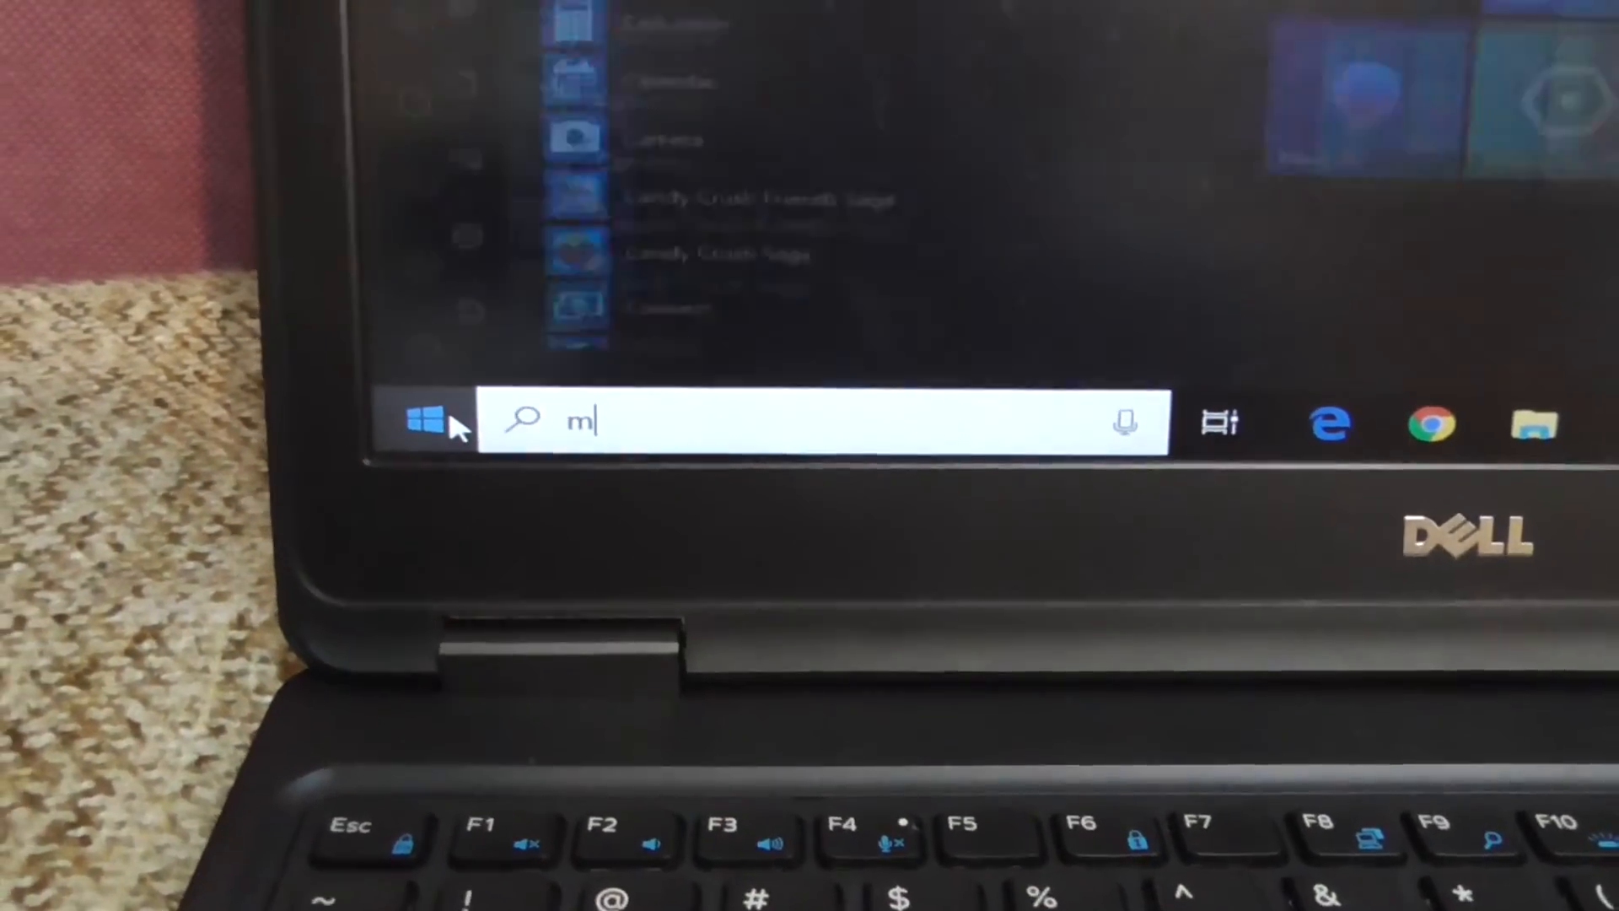
{"action": "type", "text": "scon"}
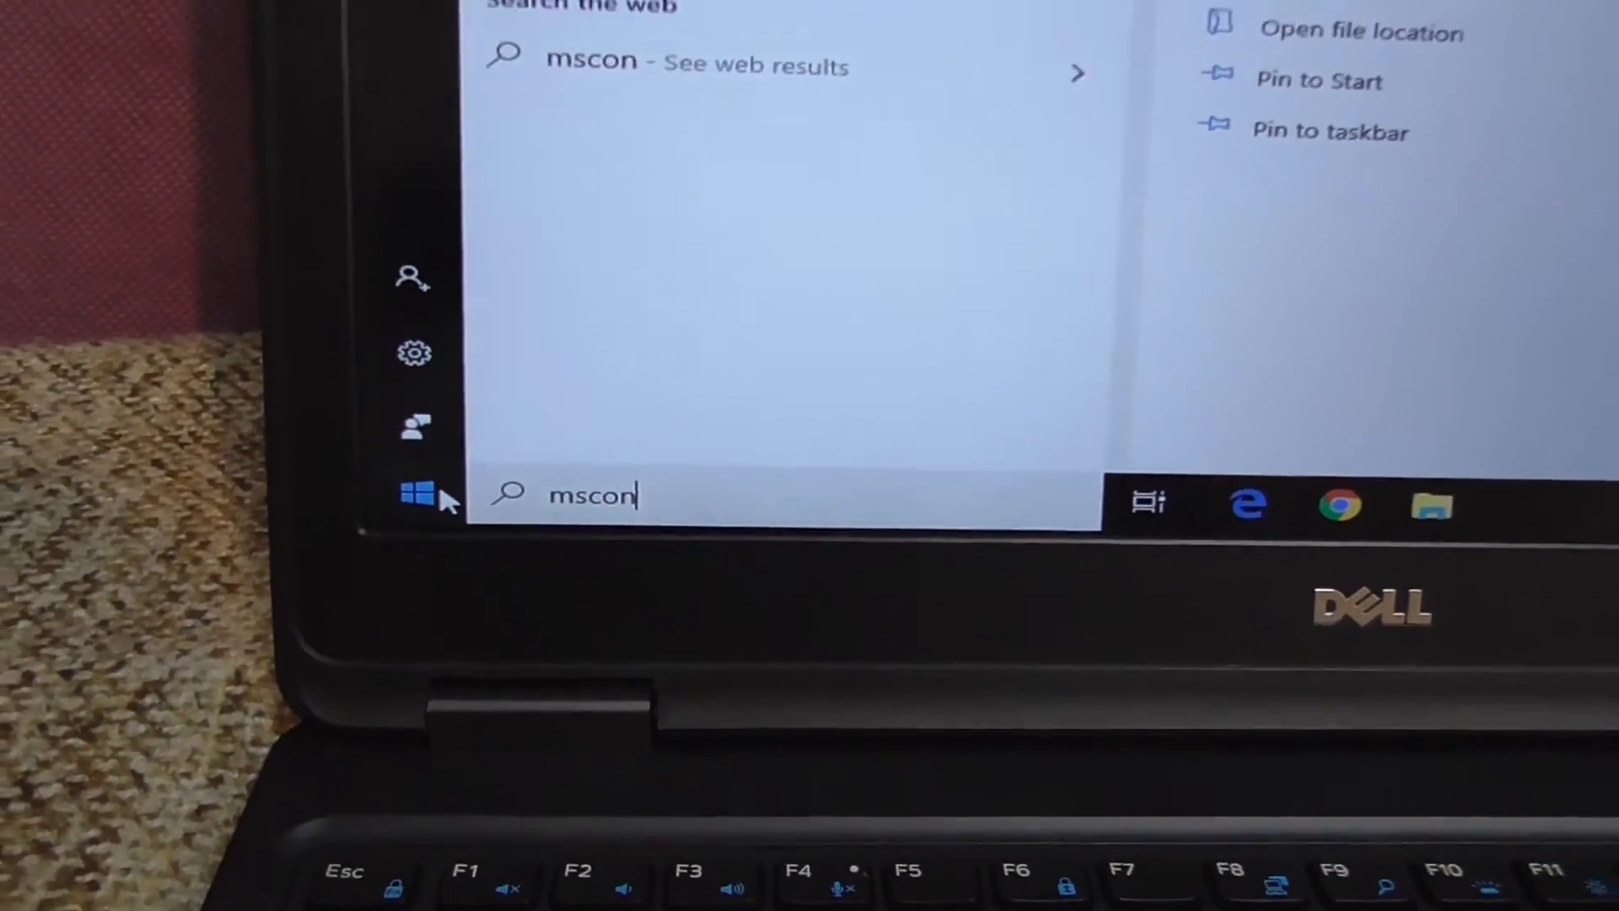
{"action": "type", "text": "fig"}
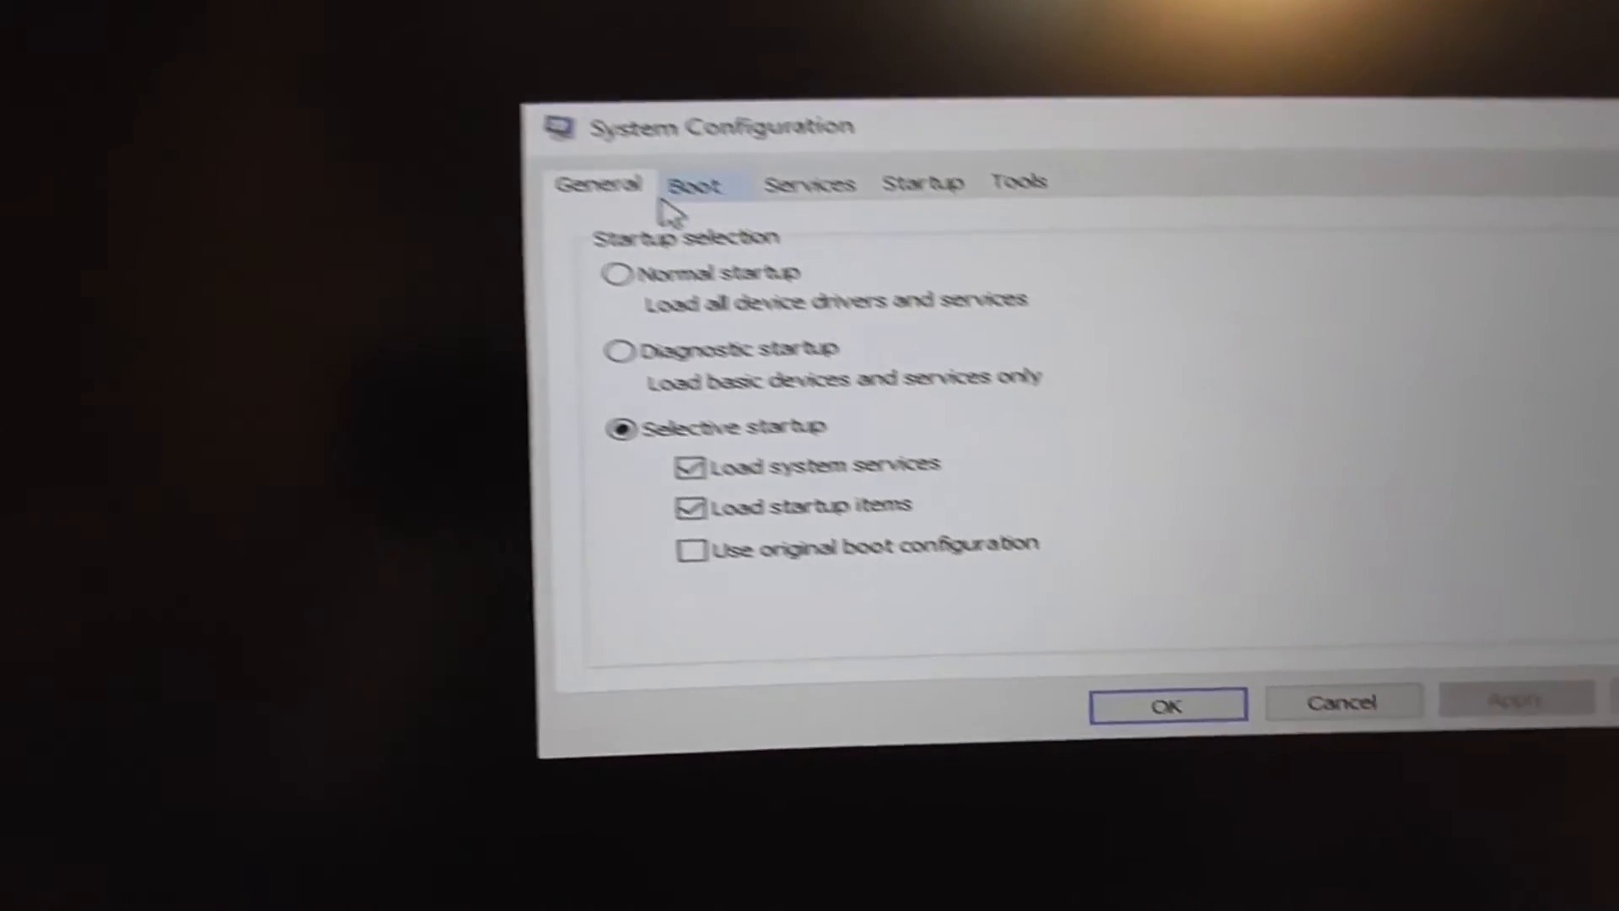
Uncheck Safe boot on the Boot tab, confirm with OK and restart the laptop normally
{"action": "left_click", "coordinate": [697, 184]}
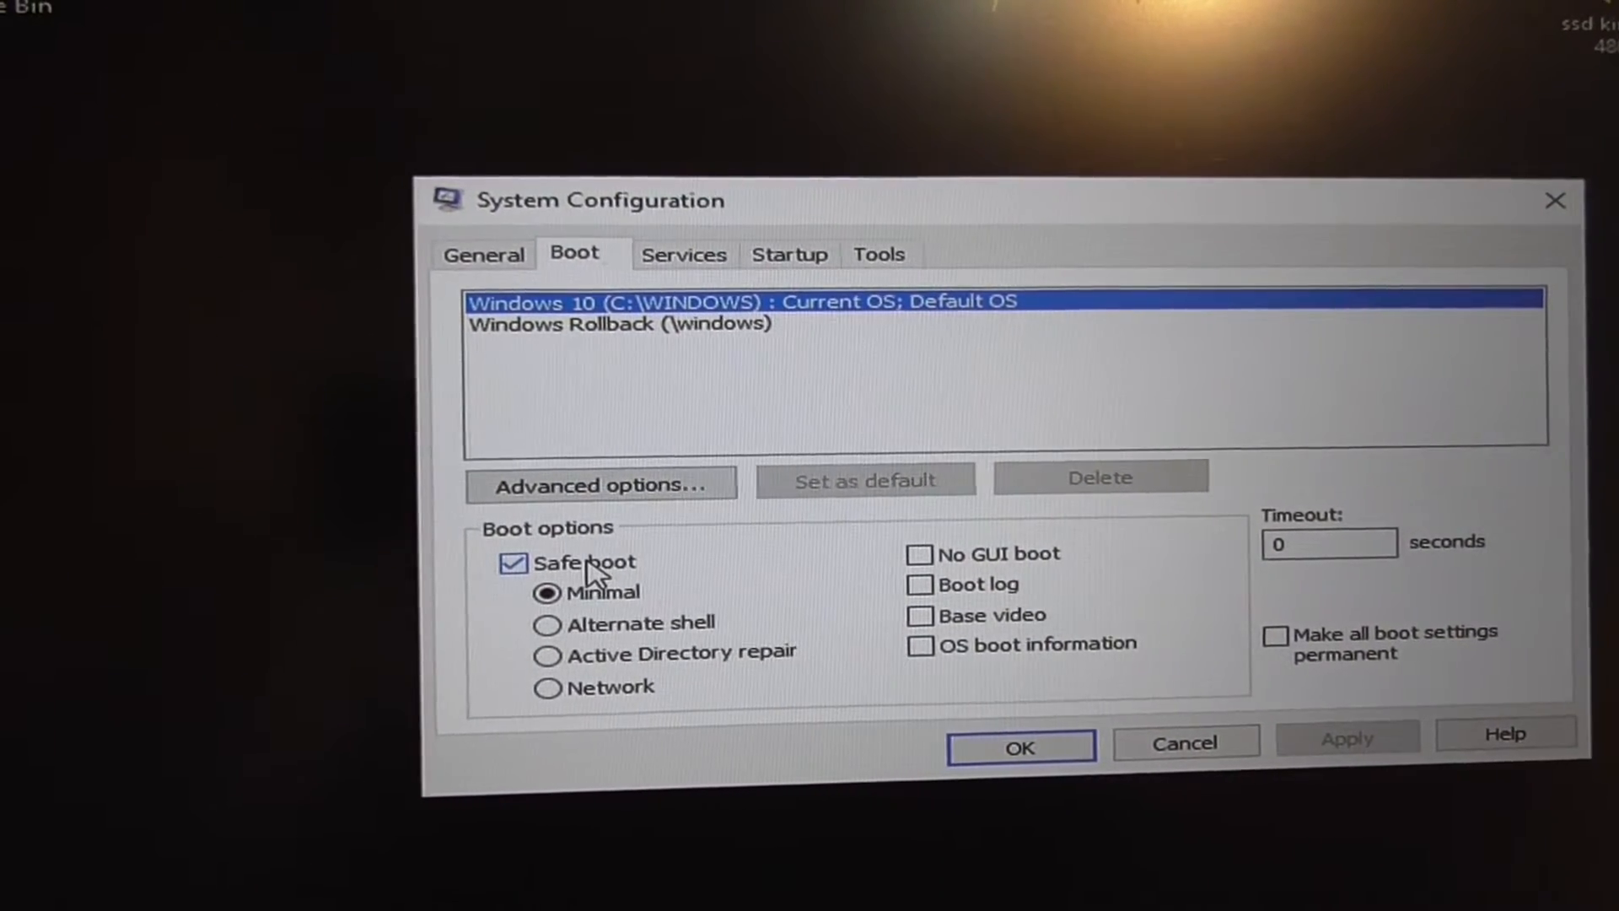
{"action": "left_click", "coordinate": [512, 563]}
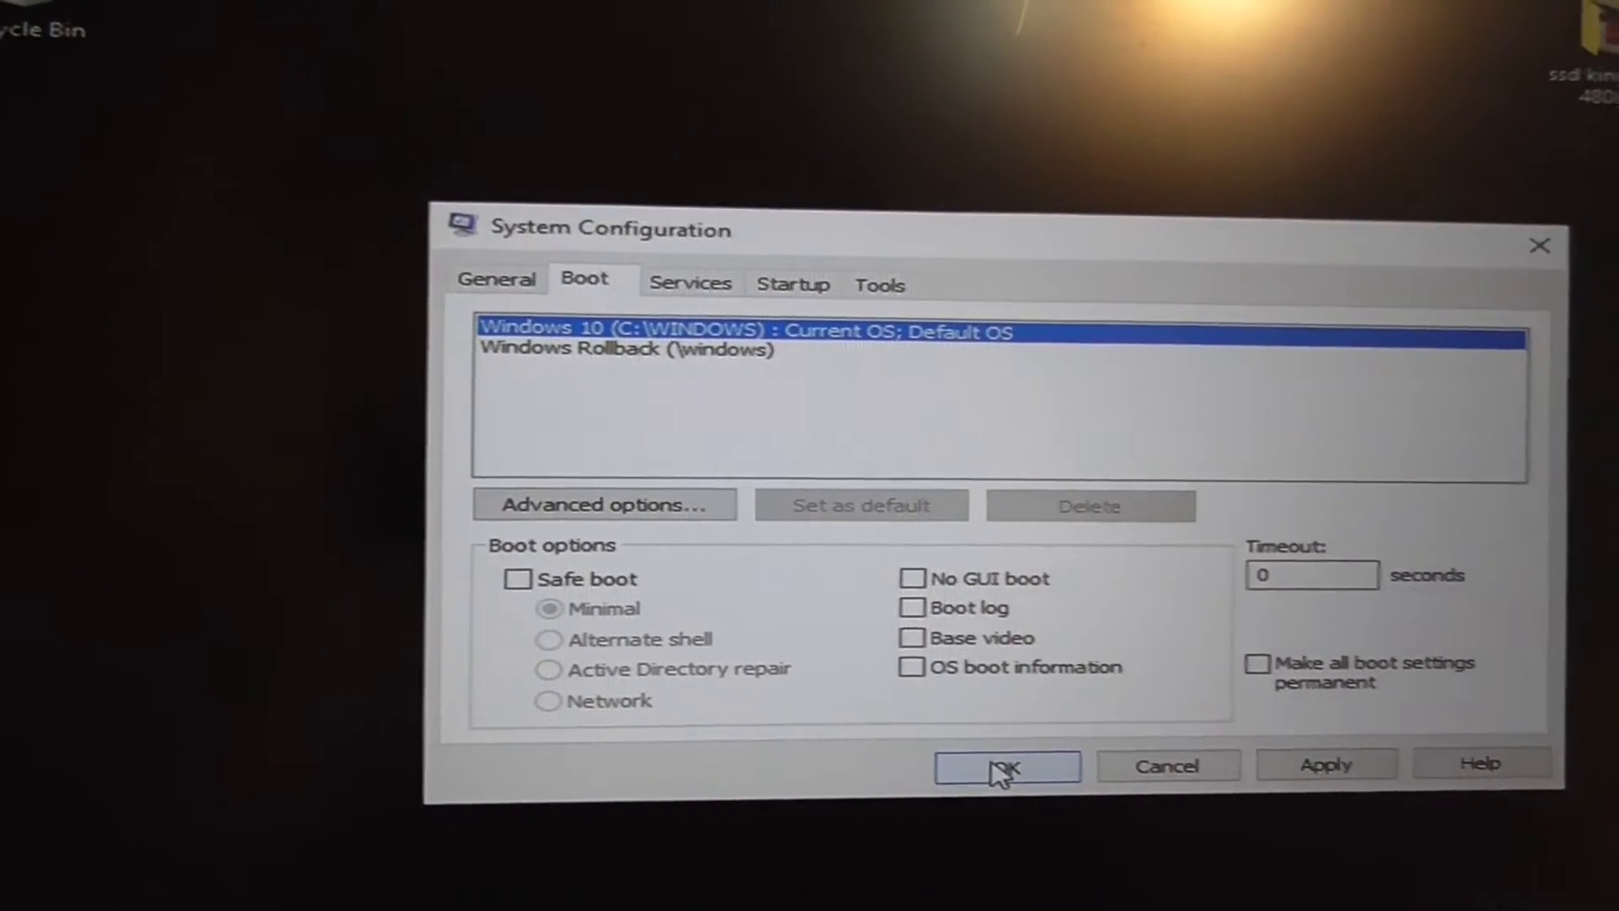
{"action": "left_click", "coordinate": [1003, 766]}
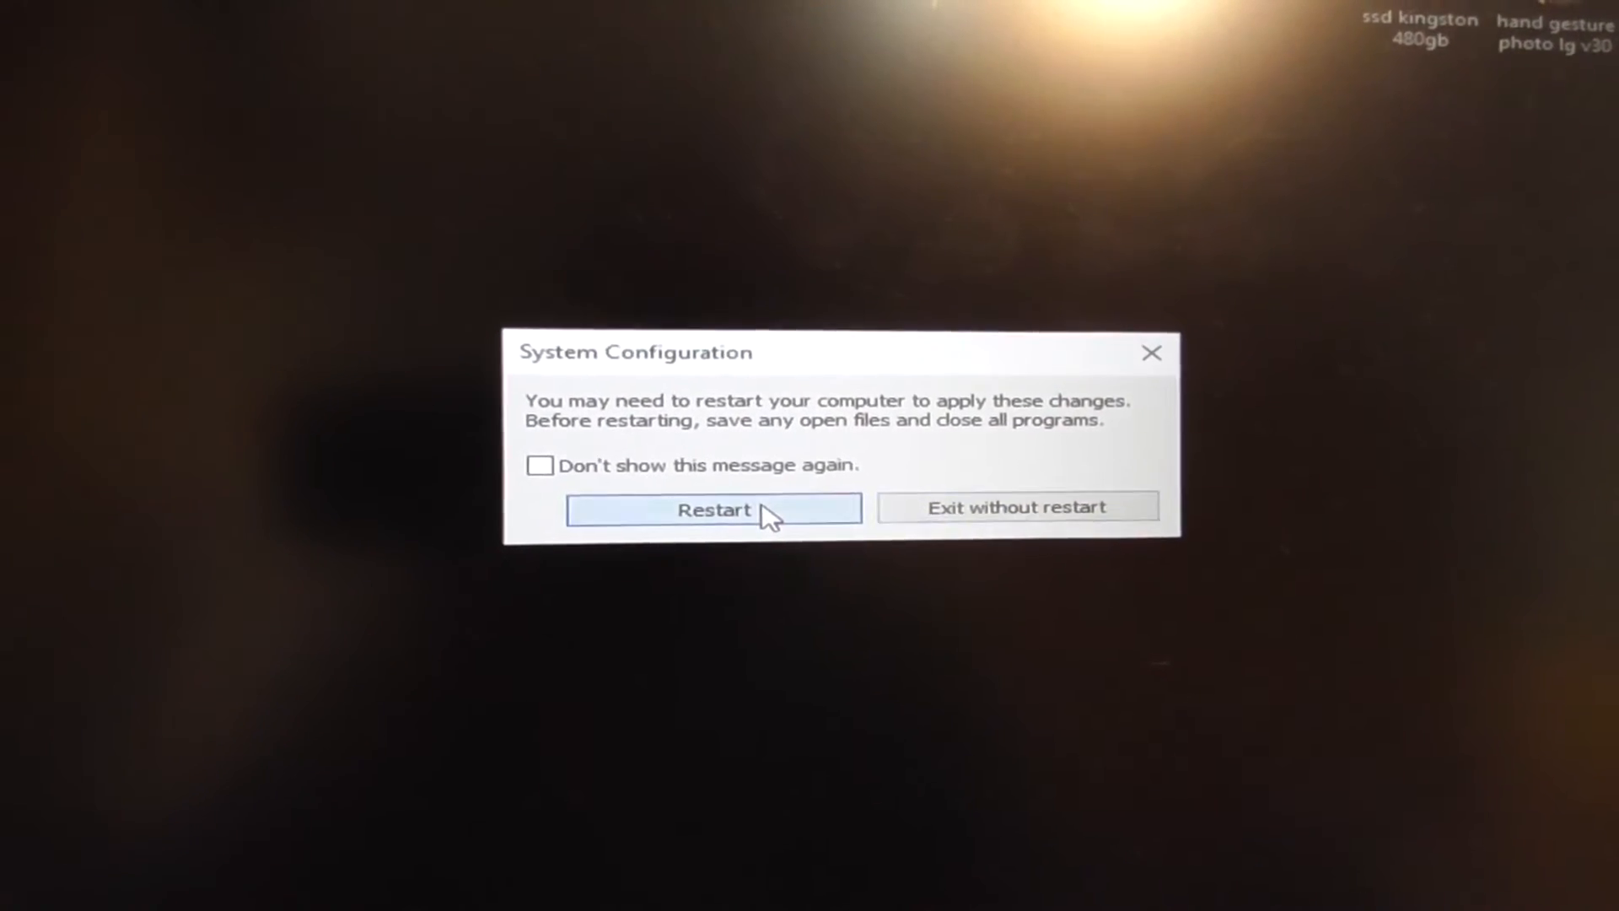
{"action": "left_click", "coordinate": [713, 508]}
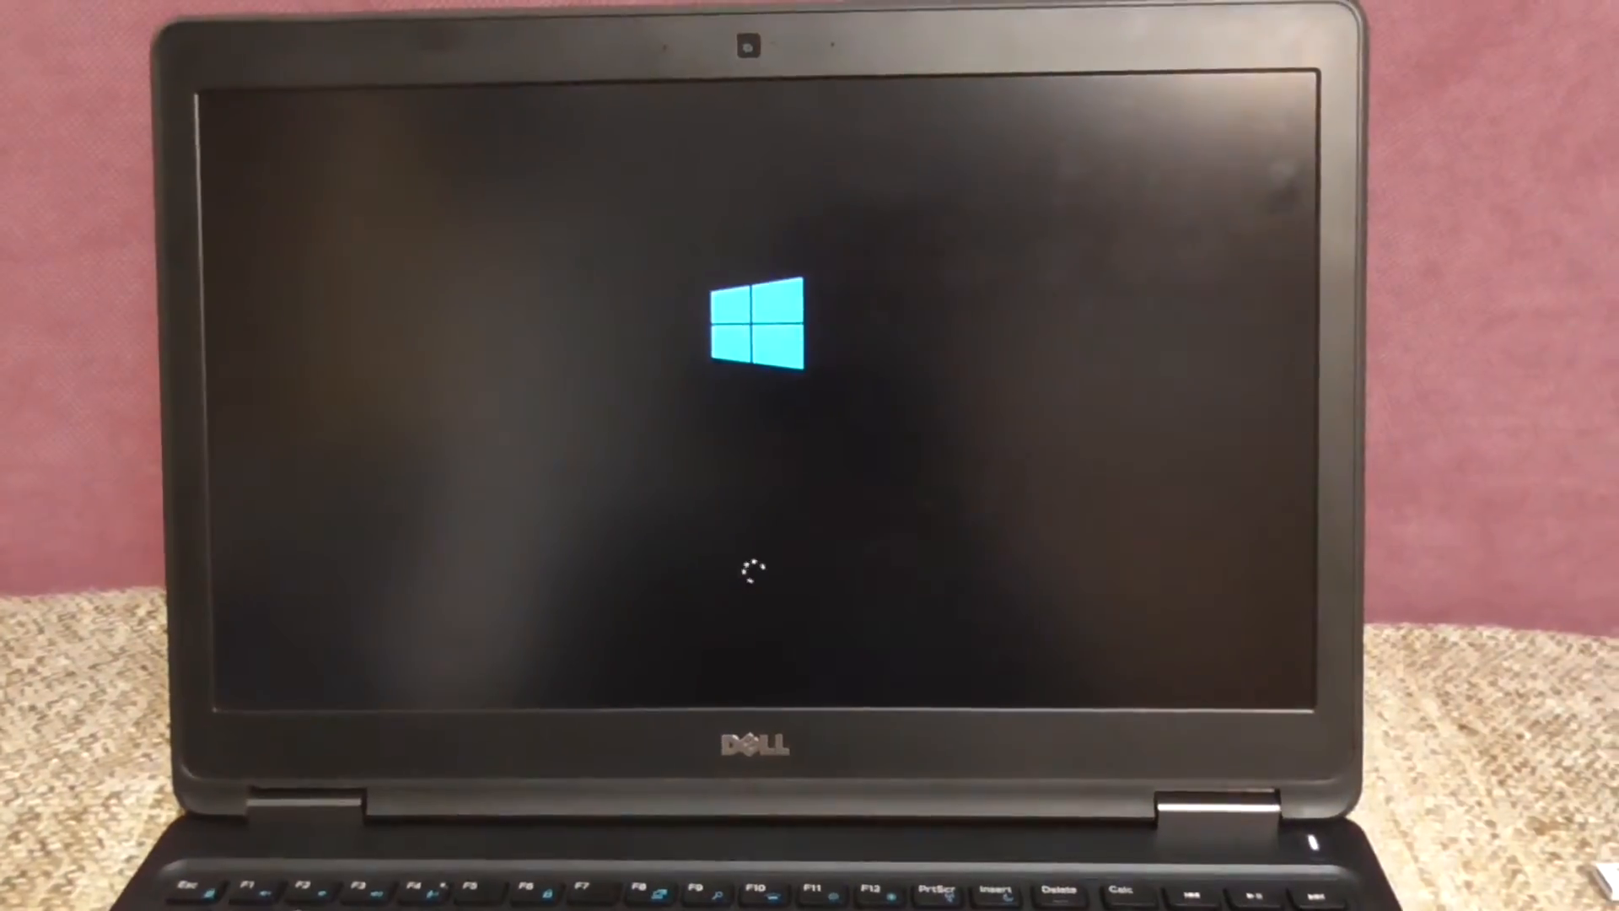